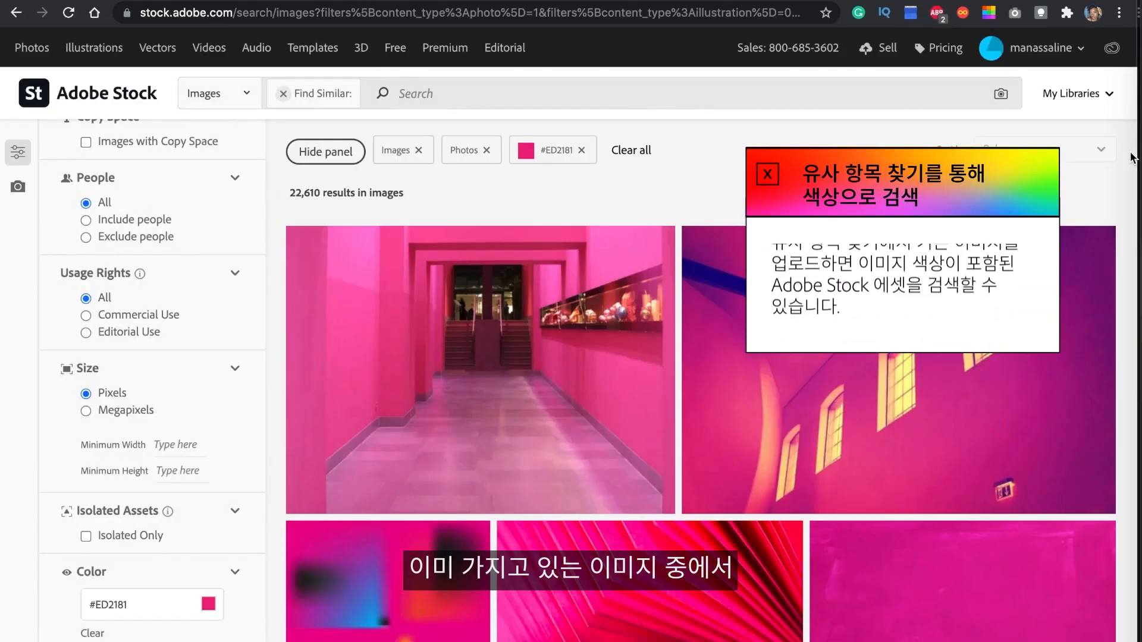
Filter the similar-image results by the hex colour #A84141.
scroll("down", 3)
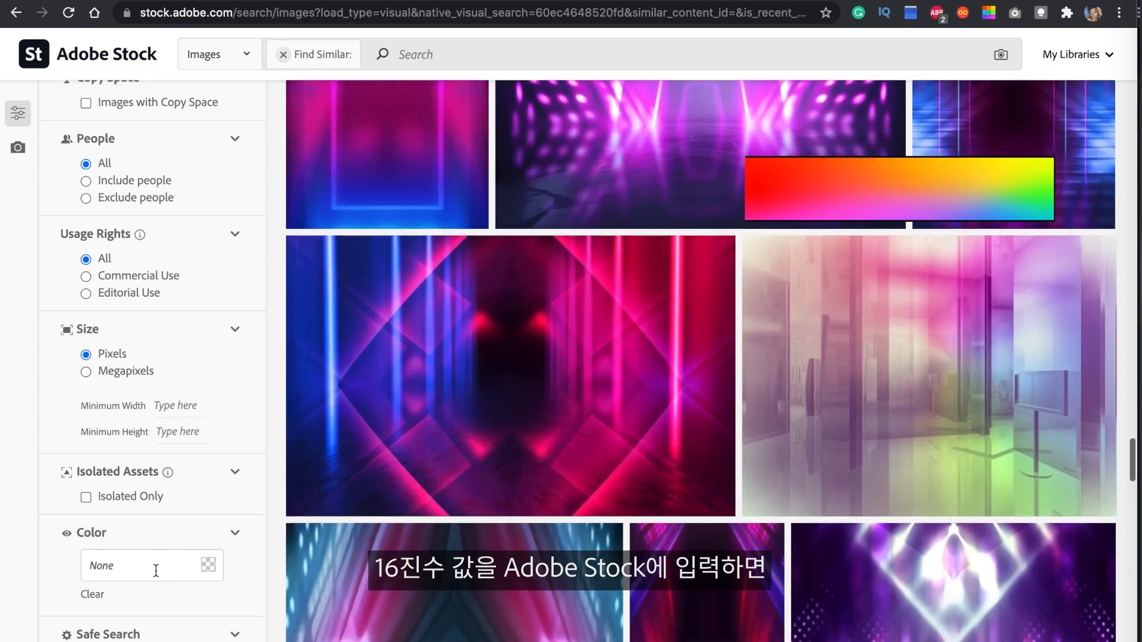
left_click(208, 567)
type("#A84141")
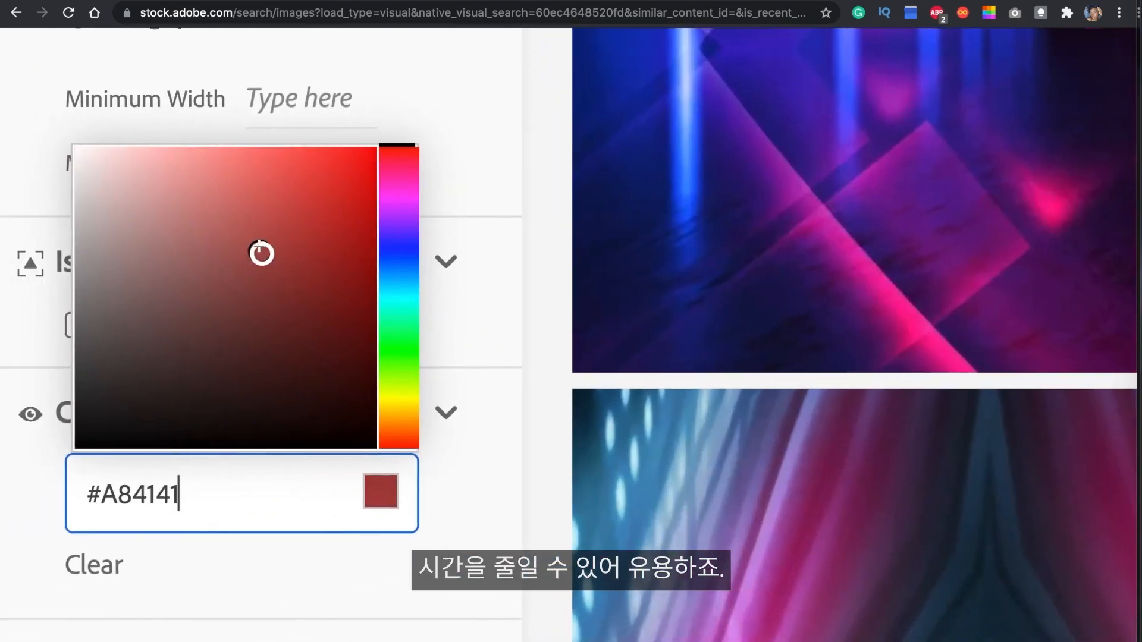
left_click(259, 221)
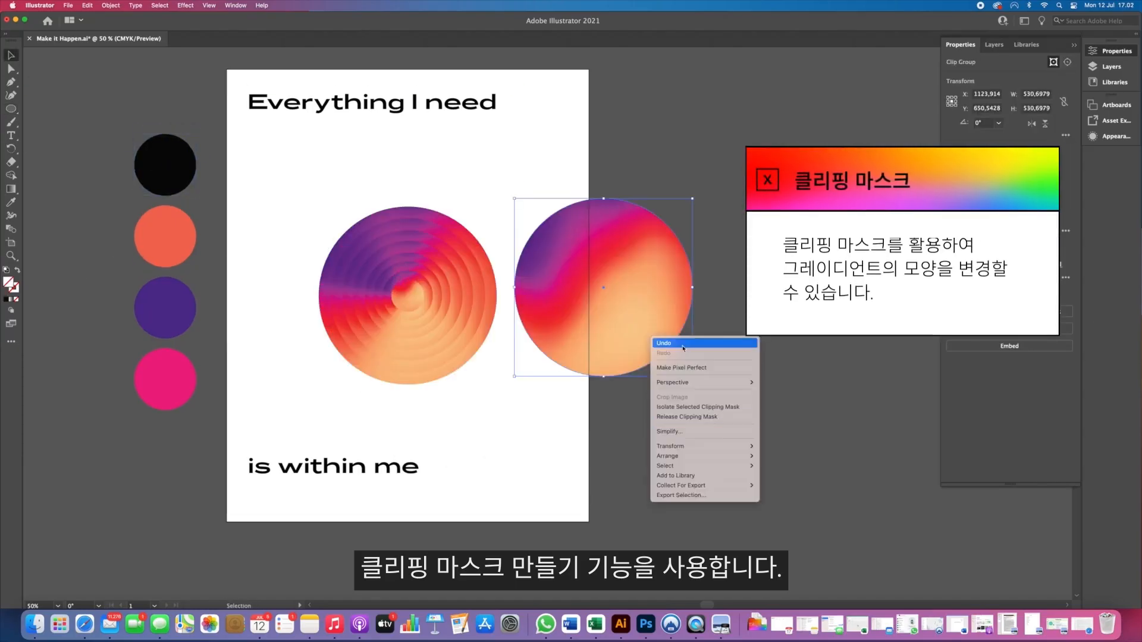
Make a clipping mask so the gradient shows as striped rings inside the circle.
left_click(681, 343)
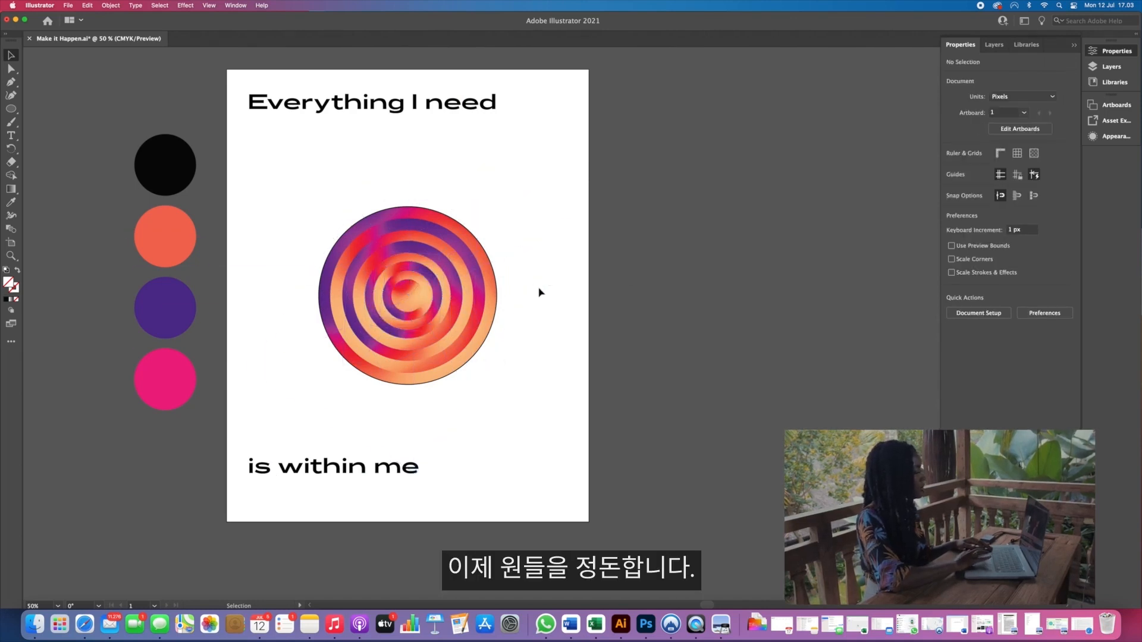
Draw a wide ellipse over the circle and rotate a copy by 45 degrees.
left_click_drag(274, 243, 541, 342)
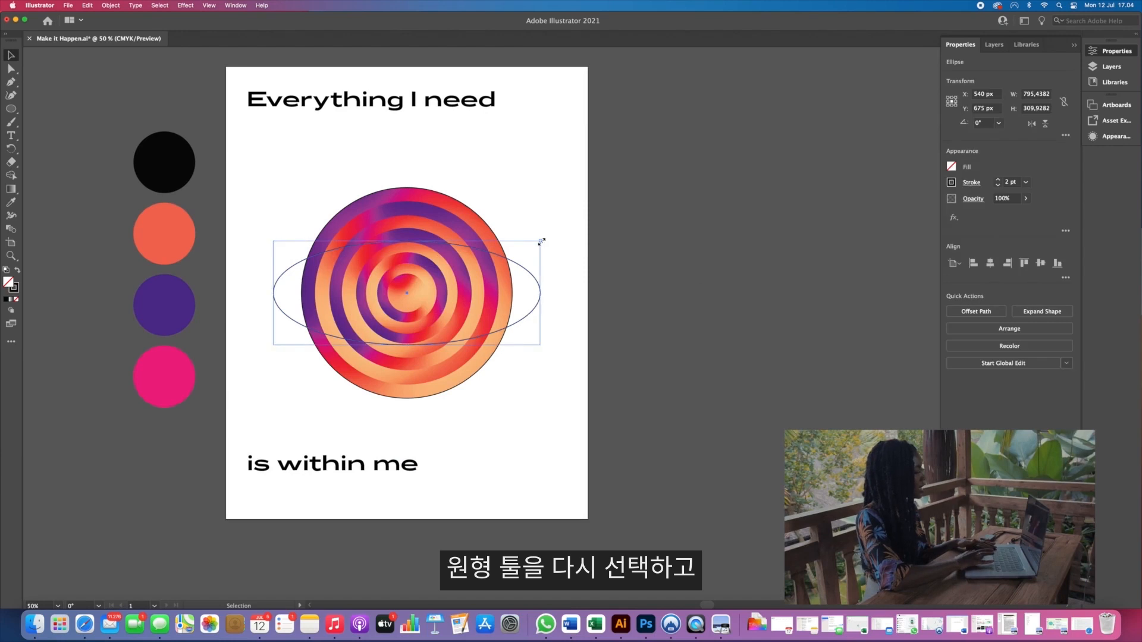
left_click(711, 299)
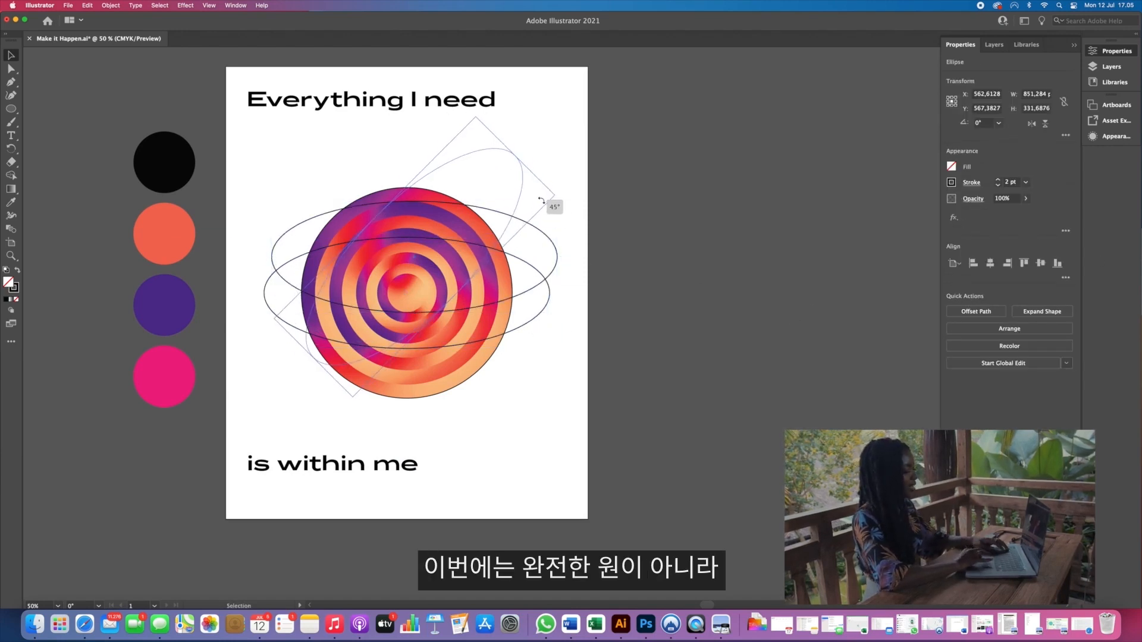
left_click_drag(551, 205, 306, 405)
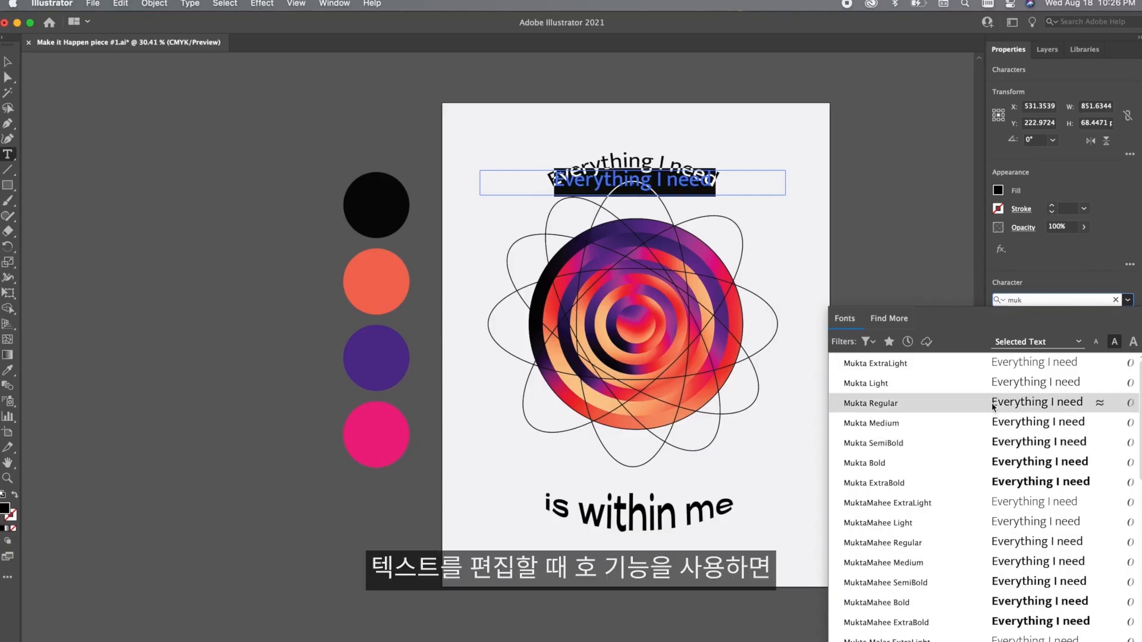
Set the curved heading text in Mukta Regular and deselect to review the layout.
left_click(871, 403)
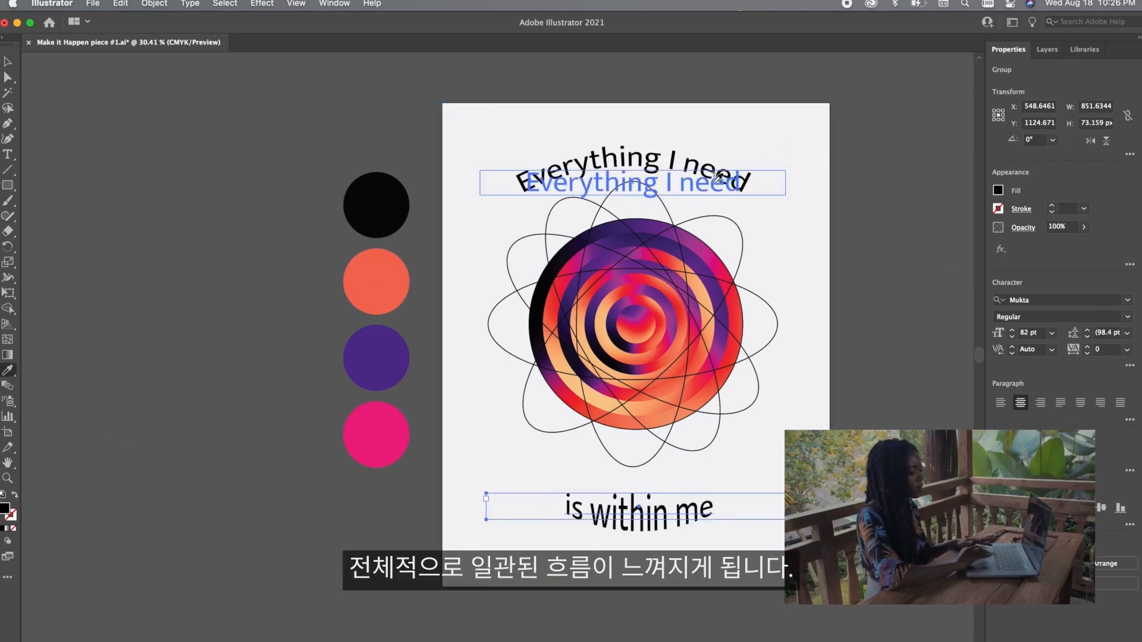
left_click(175, 180)
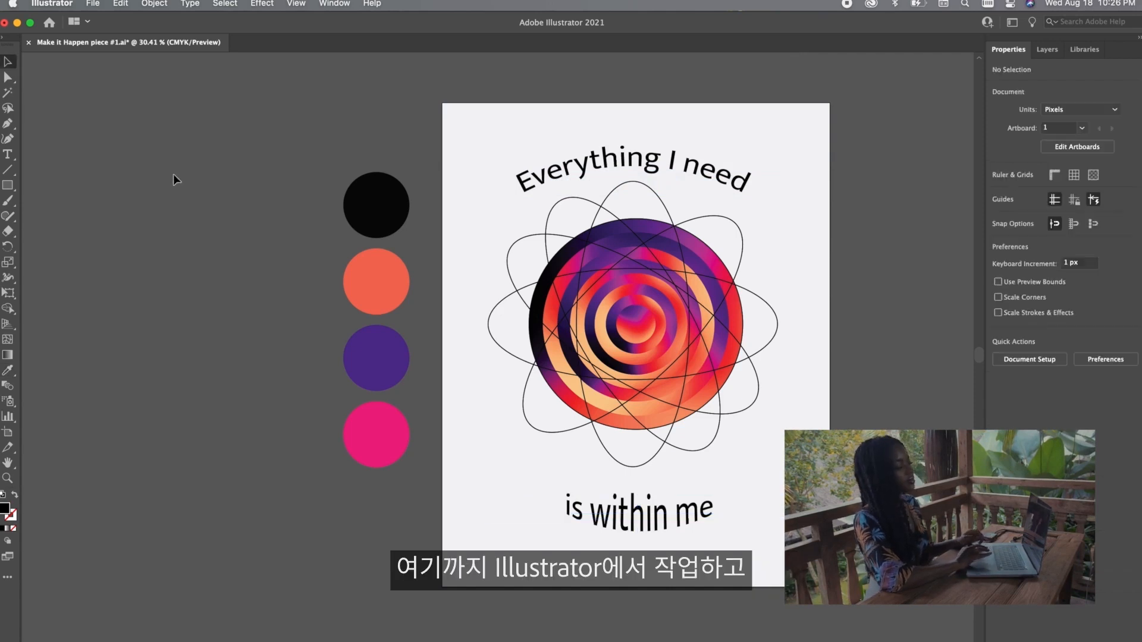
left_click_drag(635, 511, 628, 484)
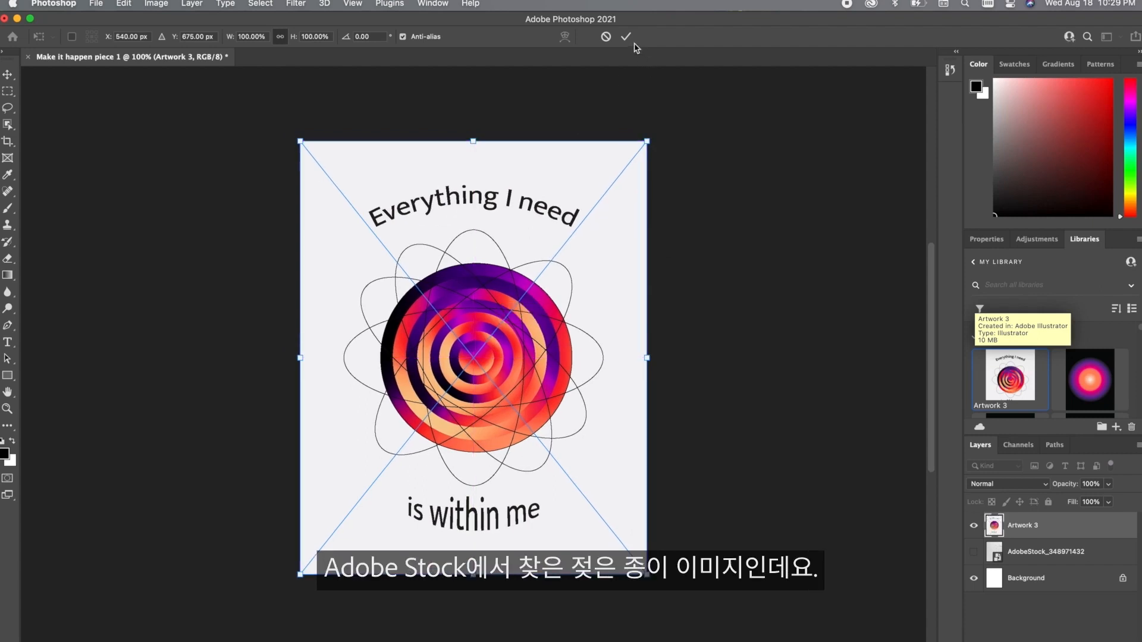
Place the poster artwork and select the crumpled paper AdobeStock layer on top.
left_click(626, 37)
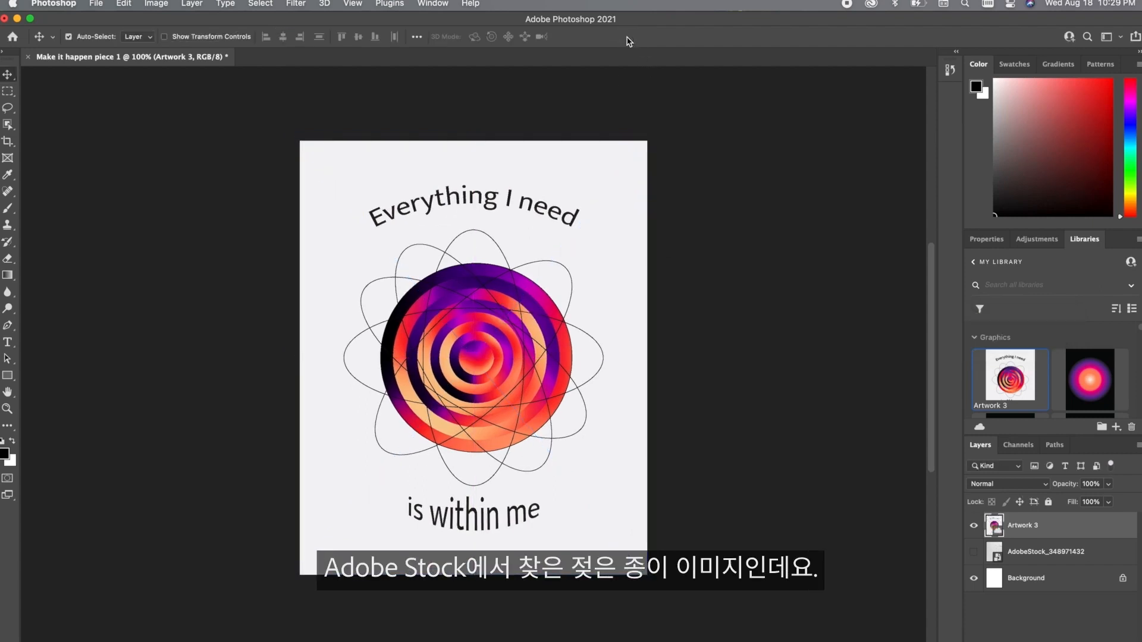
left_click(1038, 484)
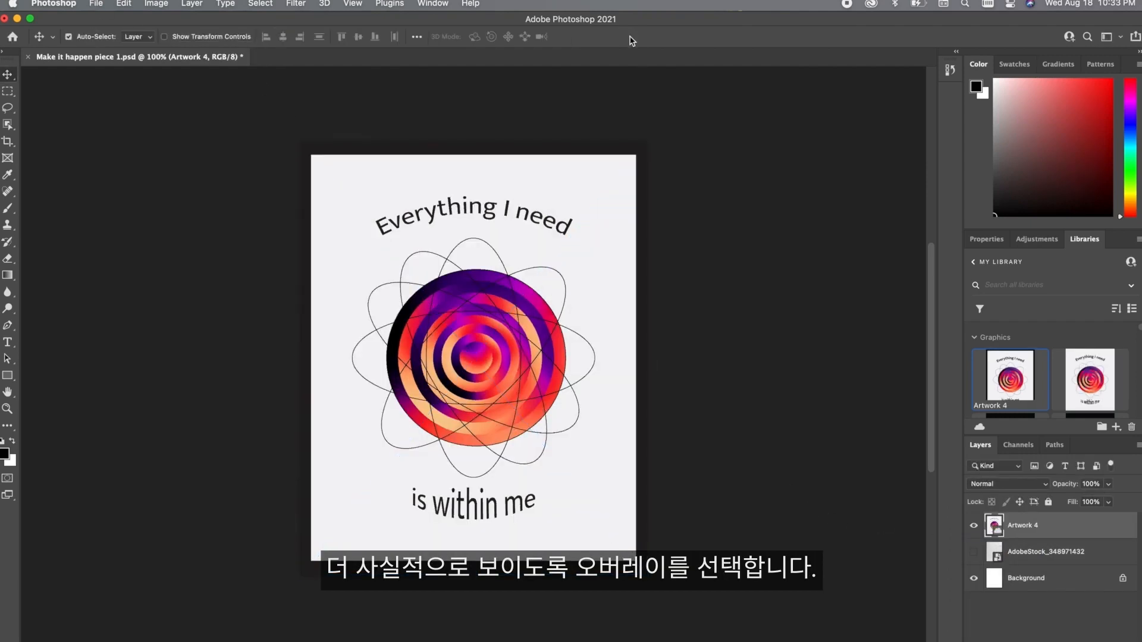
left_click(1045, 552)
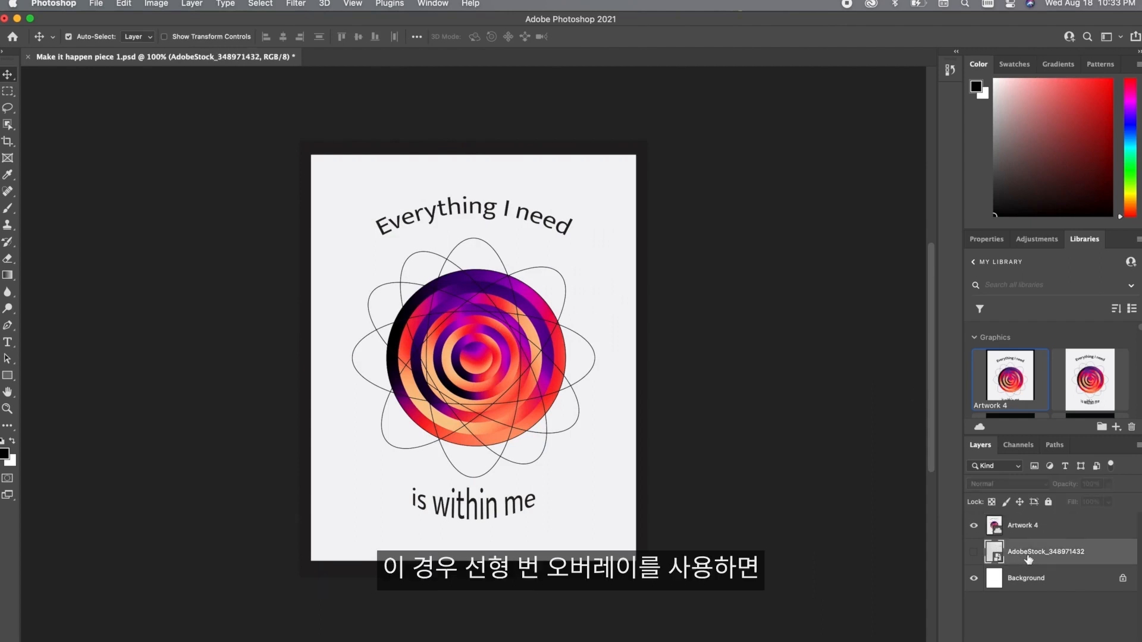
Blend the paper layer with Linear Burn at 77% opacity.
left_click(1008, 484)
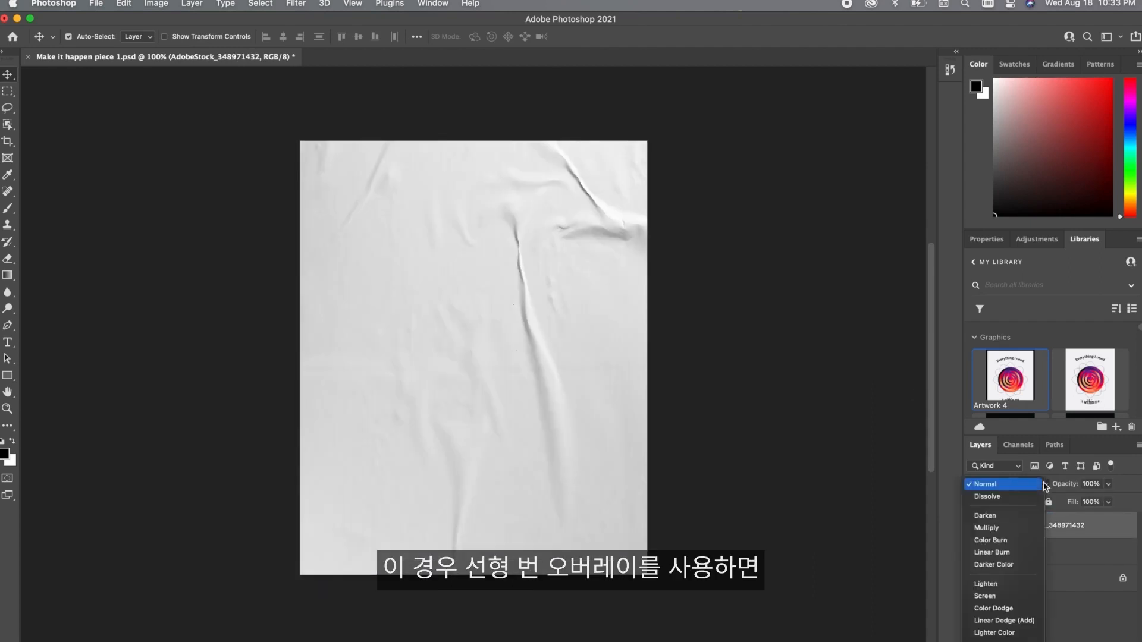
left_click(992, 552)
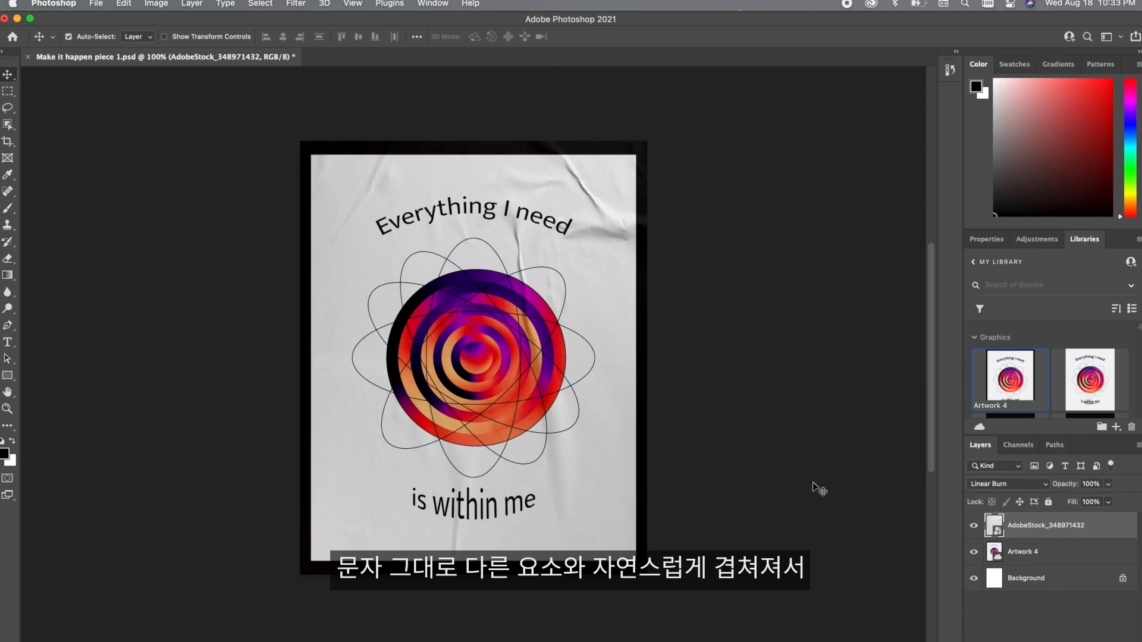
left_click_drag(1108, 501, 1093, 500)
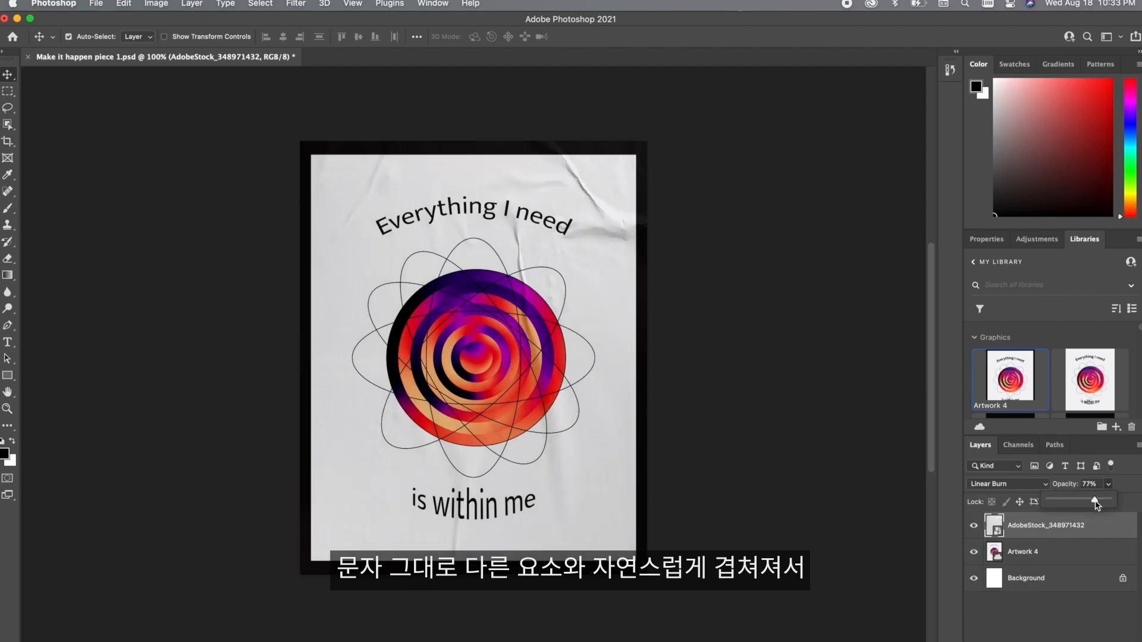
left_click_drag(1092, 500, 1118, 501)
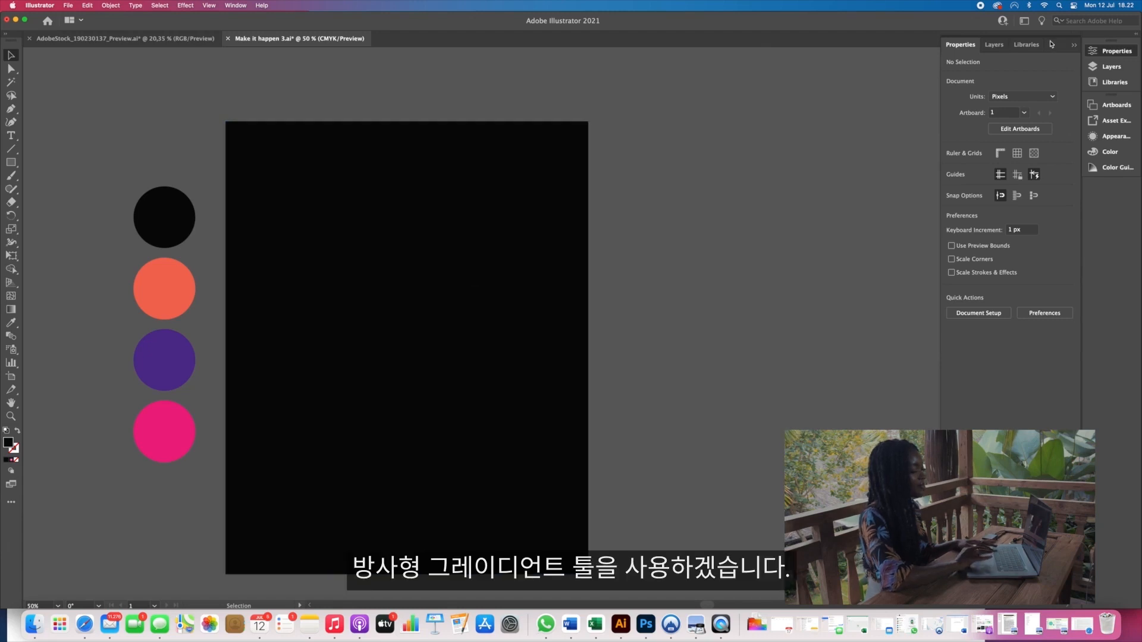
Give the background rectangle a radial gradient and adjust its purple colour stop.
left_click(1073, 45)
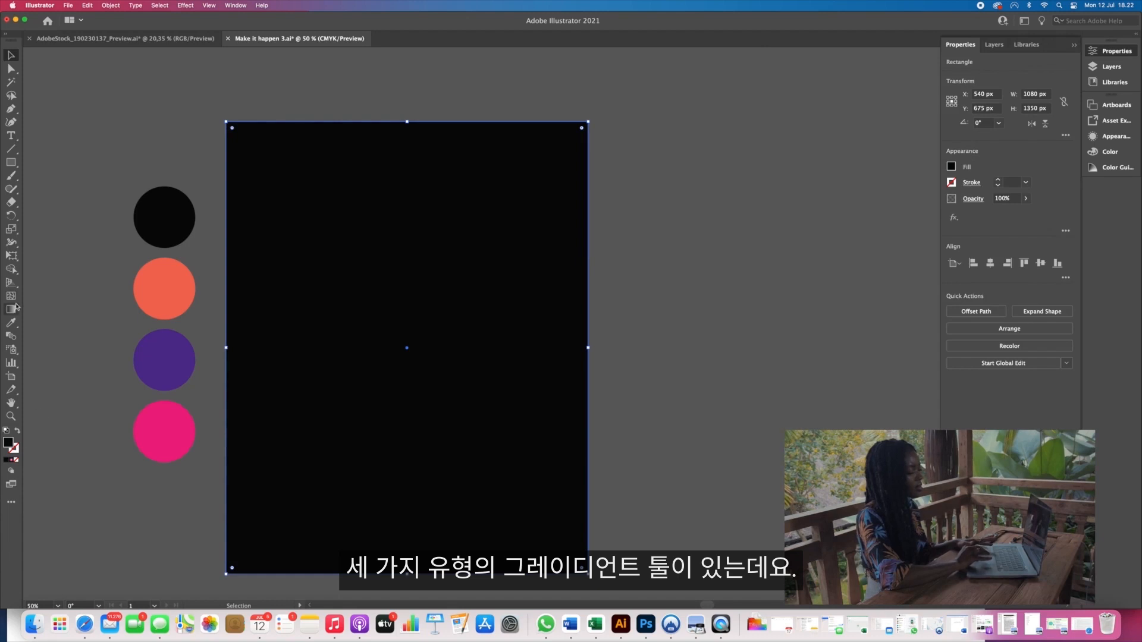
left_click(994, 262)
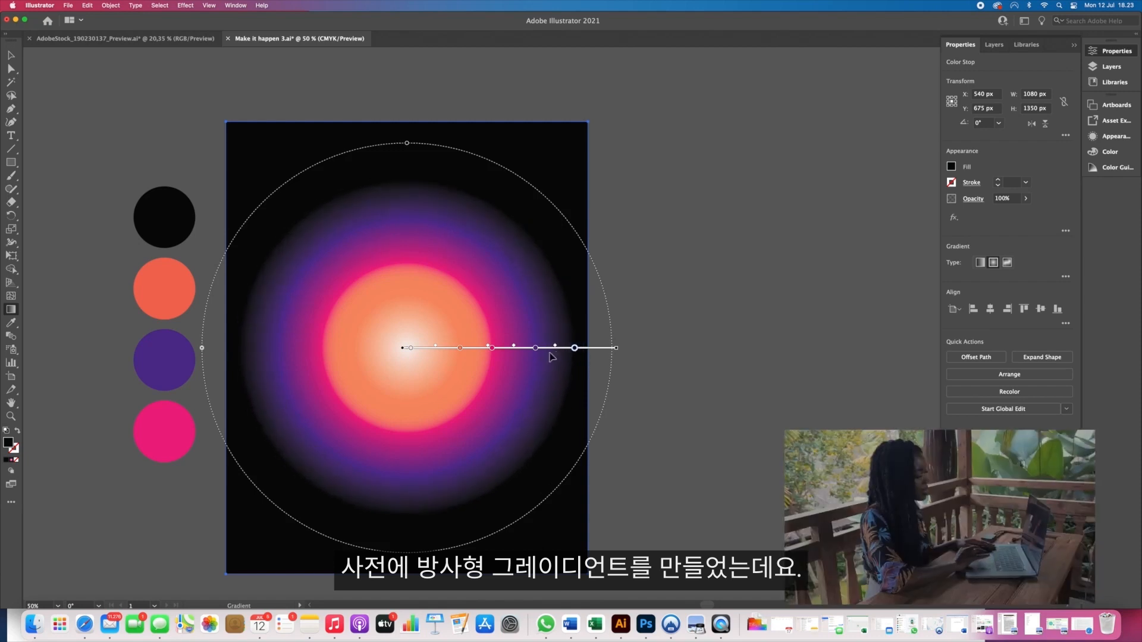
left_click(536, 364)
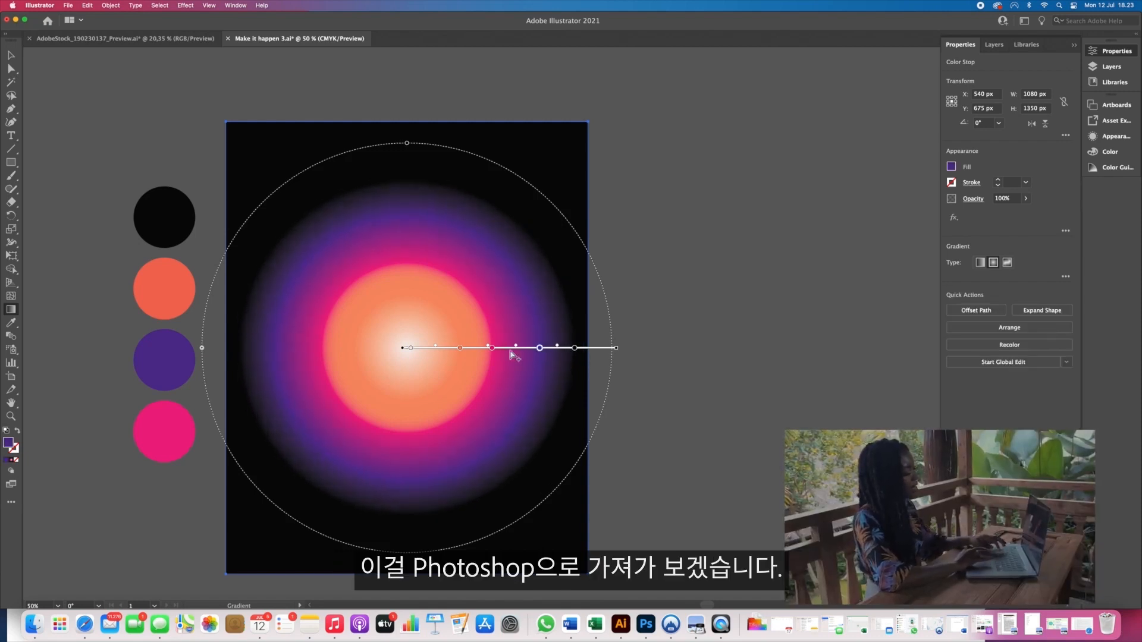
left_click(495, 348)
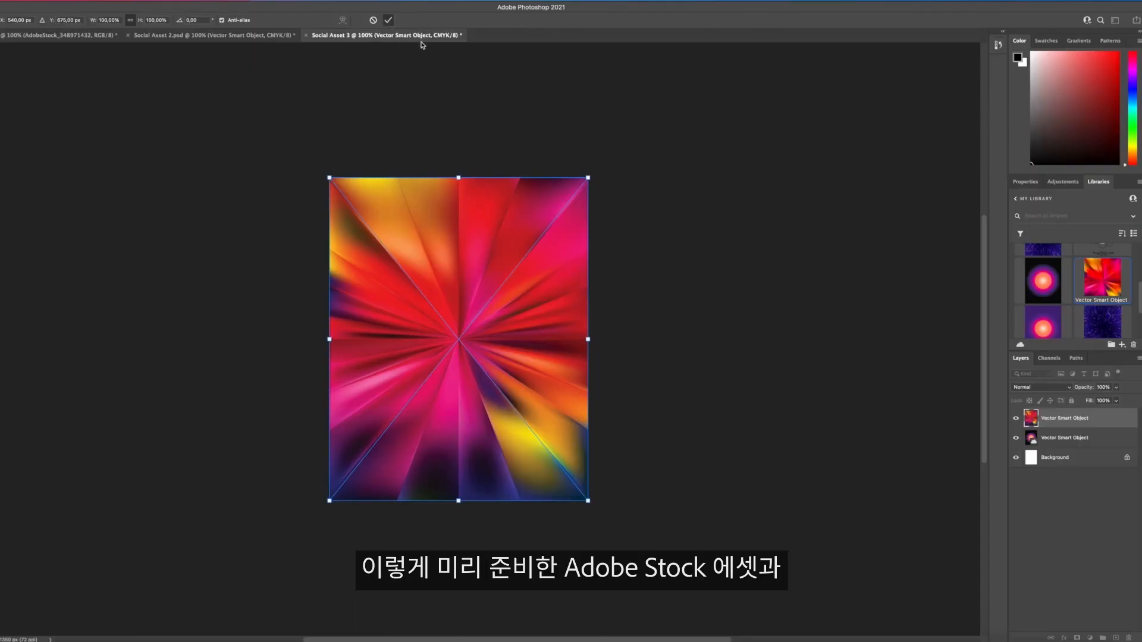
Place the burst image with a darkening blend and add the quote 'Everything I need is within me.'.
left_click(1040, 388)
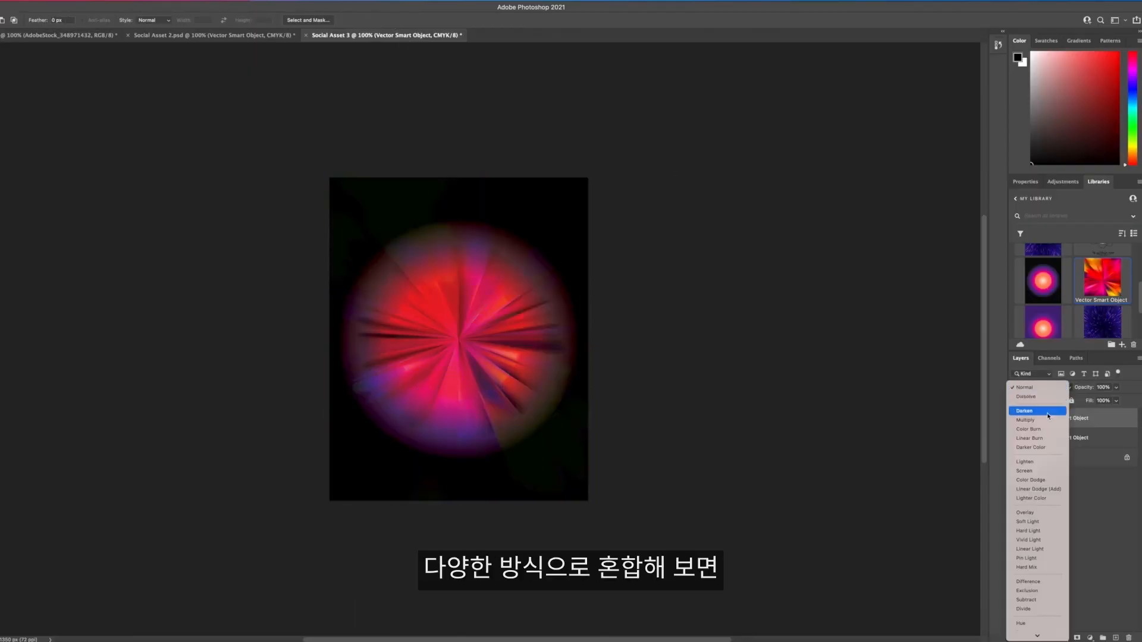
left_click(1026, 461)
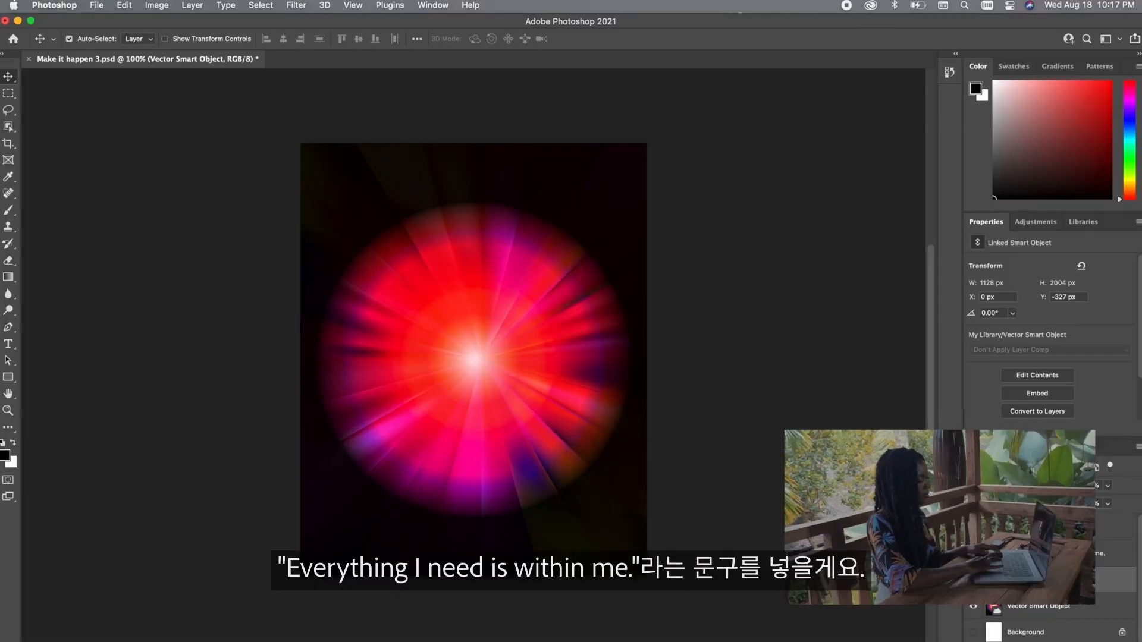
type("Everything I need is within me.")
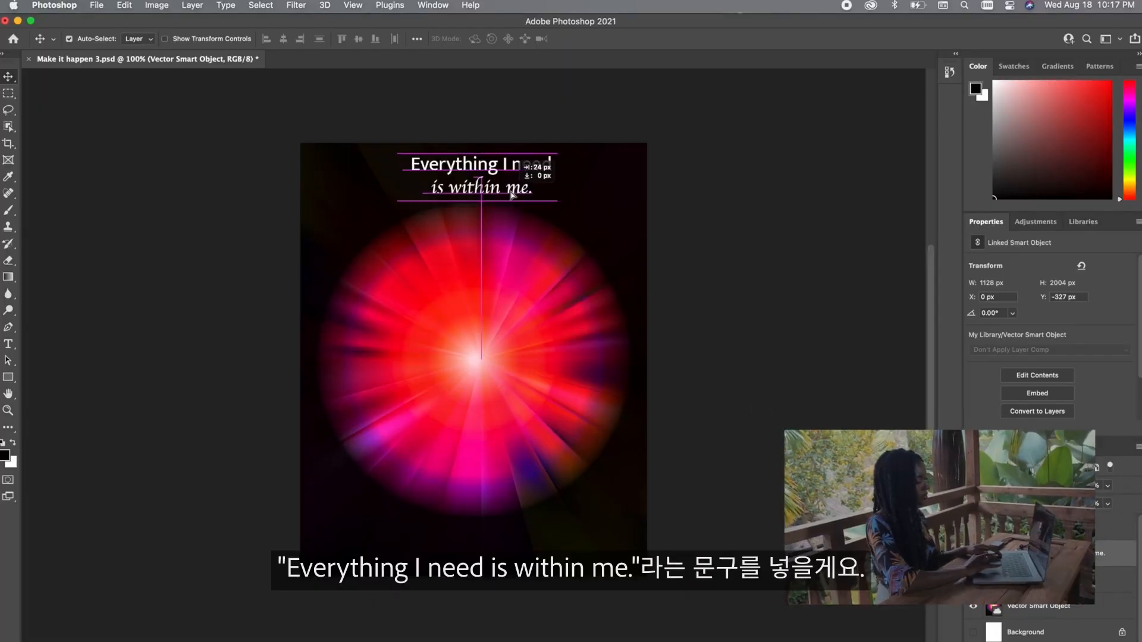